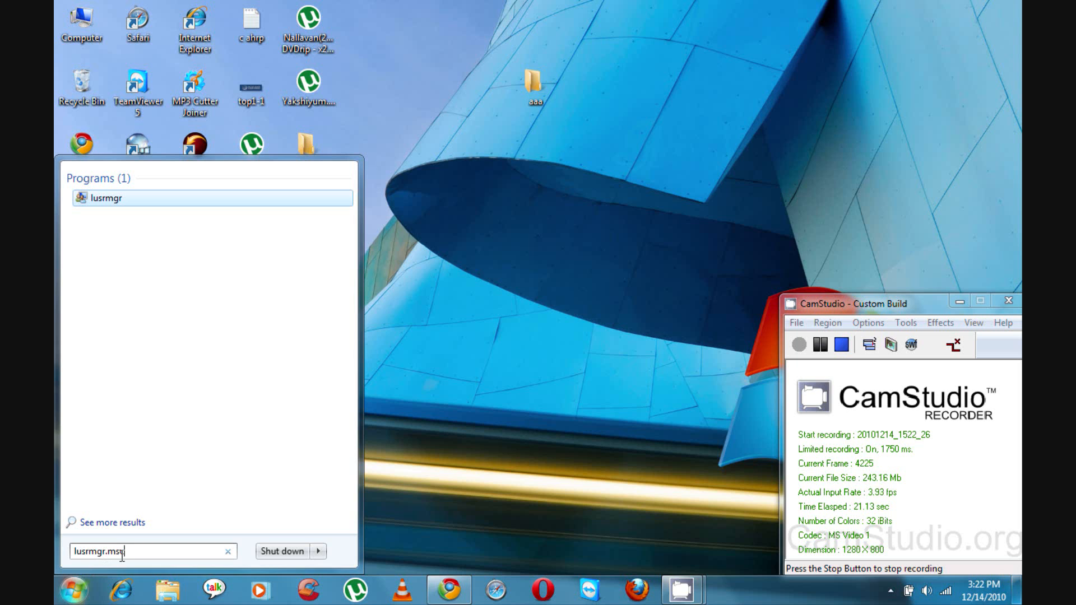
pyautogui.moveTo(106, 208)
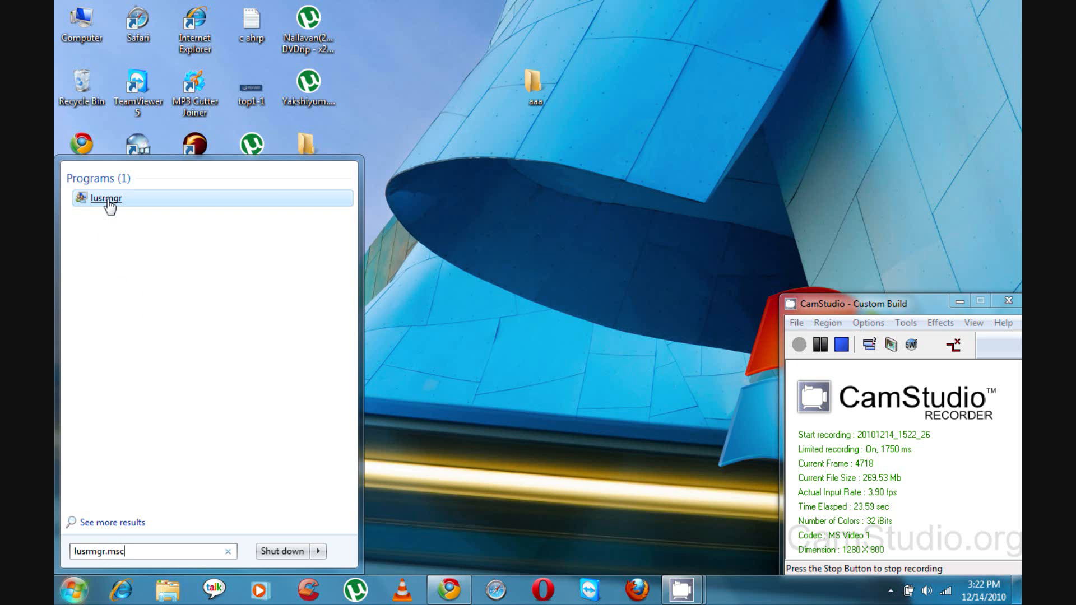
pyautogui.moveTo(106, 198)
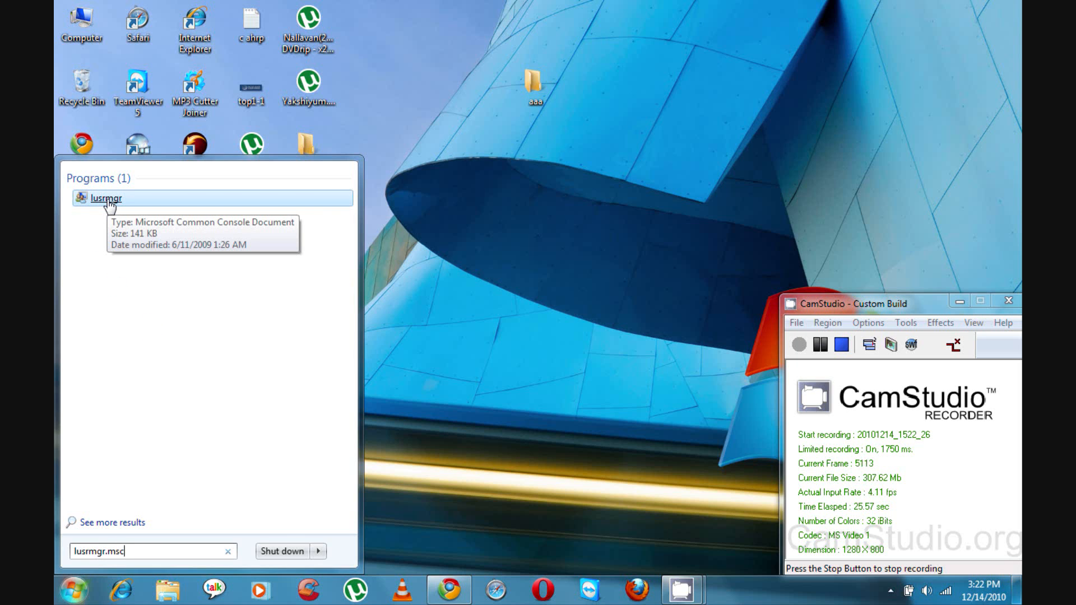
# Launch lusrmgr from the Start menu search results.
pyautogui.click(106, 198)
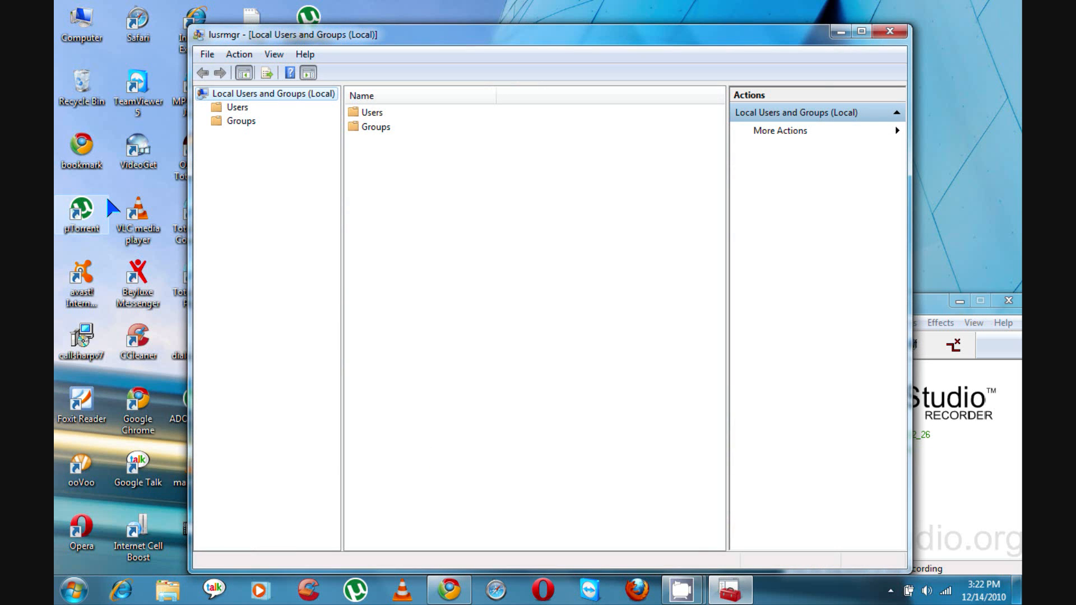
pyautogui.moveTo(326, 42)
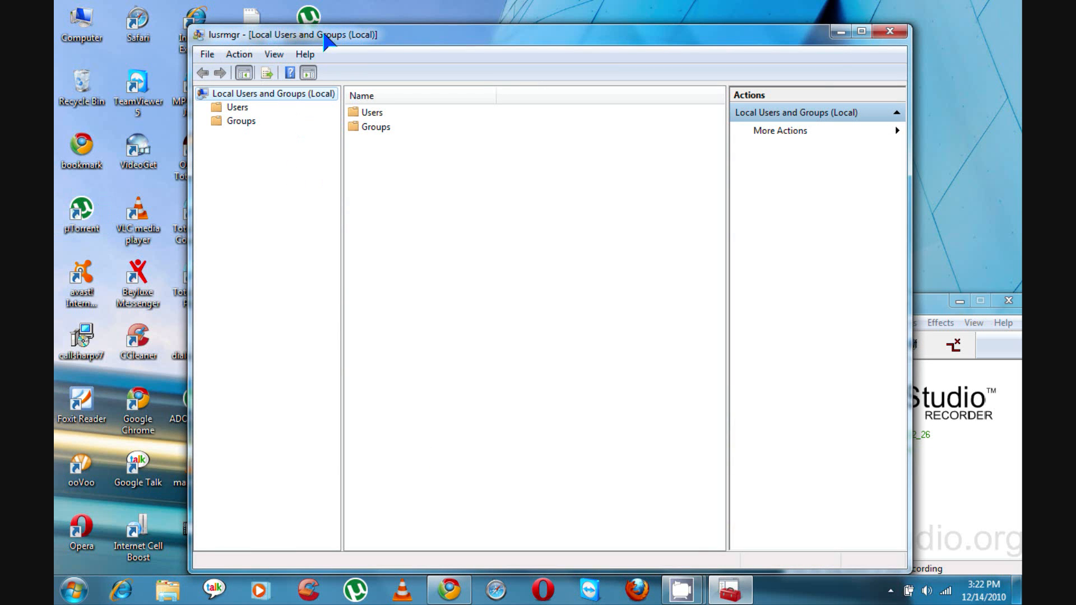
# Maximize the console and select the Guest account in the Users list.
pyautogui.click(861, 31)
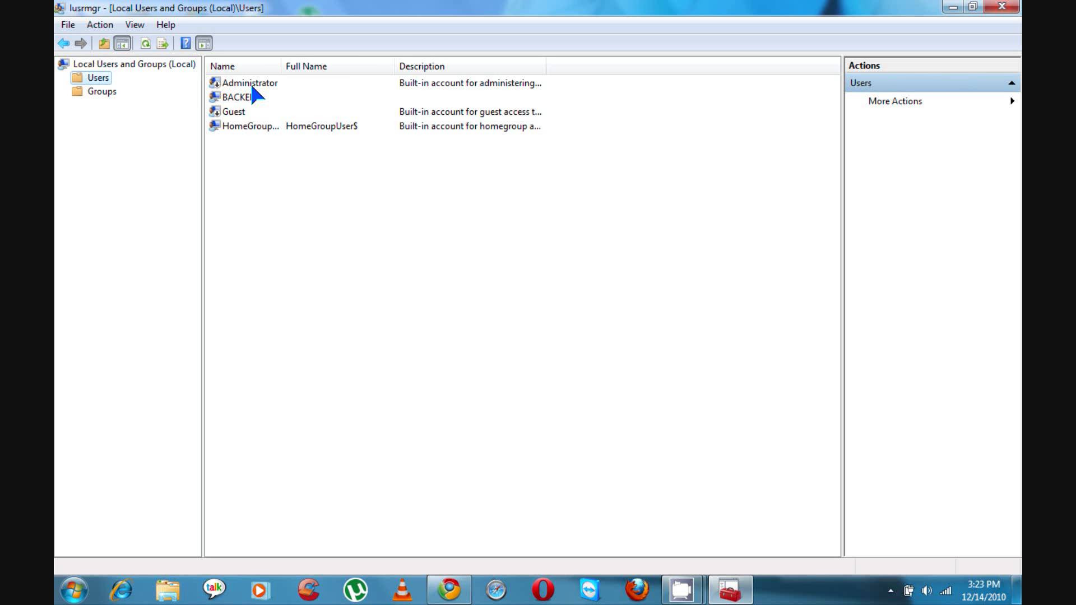
pyautogui.moveTo(256, 102)
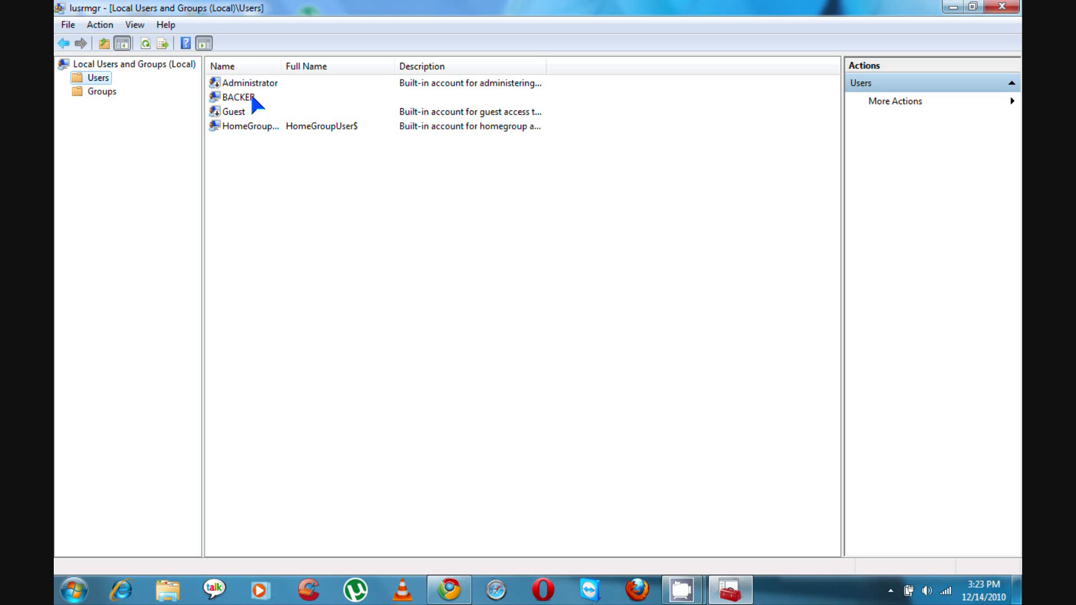
pyautogui.moveTo(329, 336)
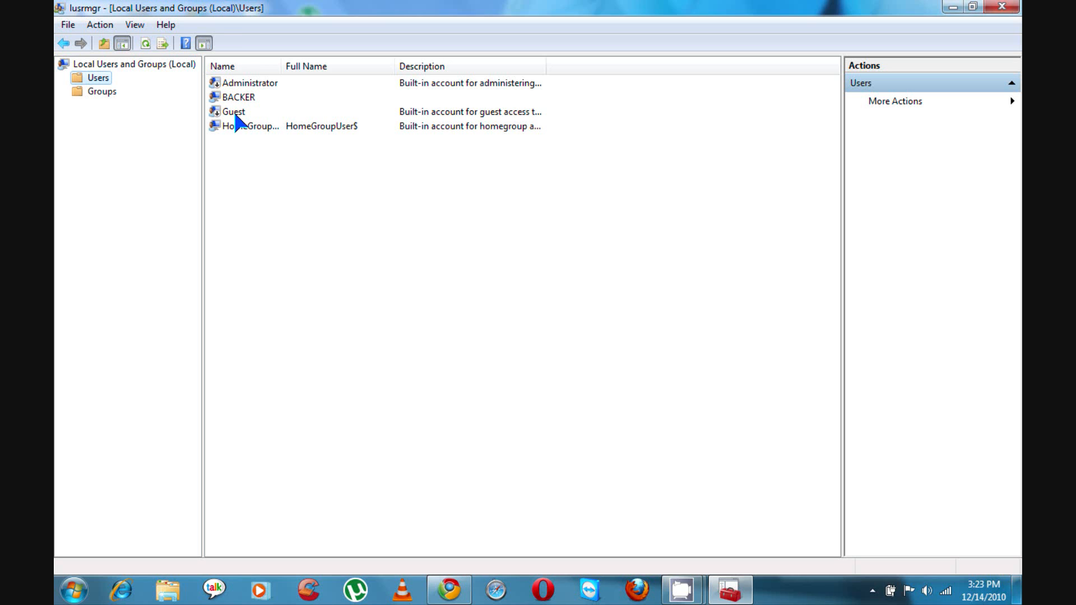
pyautogui.click(233, 111)
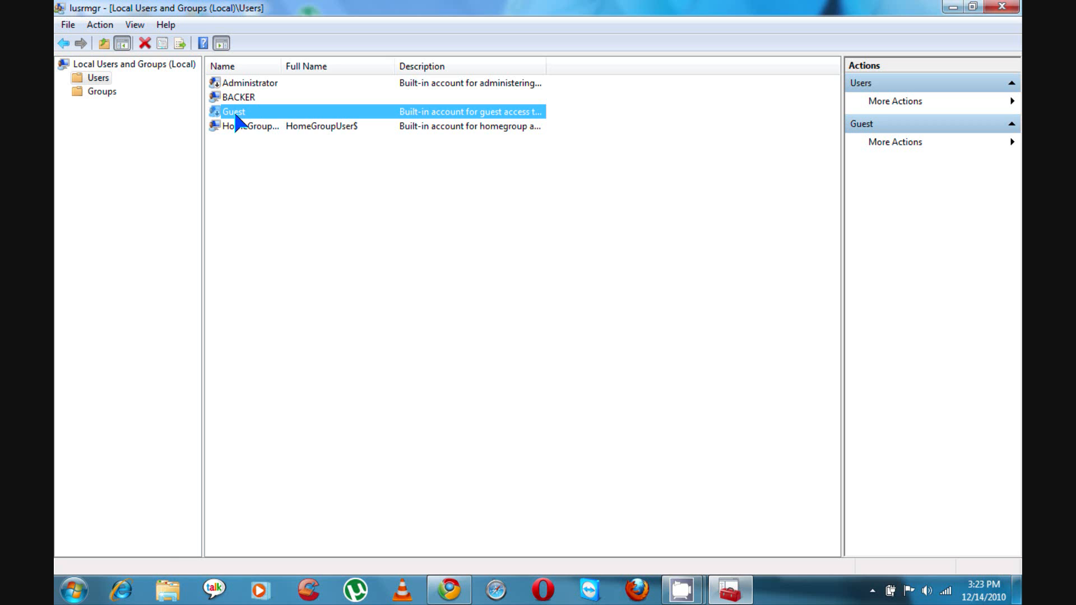
# Leave 'User cannot change password' checked in Guest's properties and confirm with OK.
pyautogui.doubleClick(234, 111)
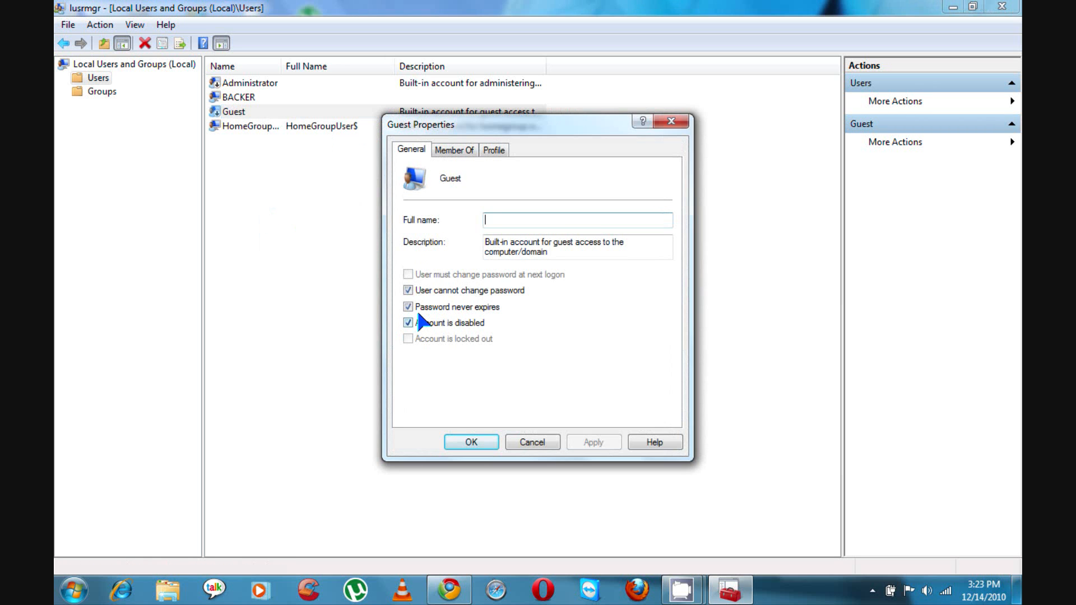
pyautogui.click(409, 291)
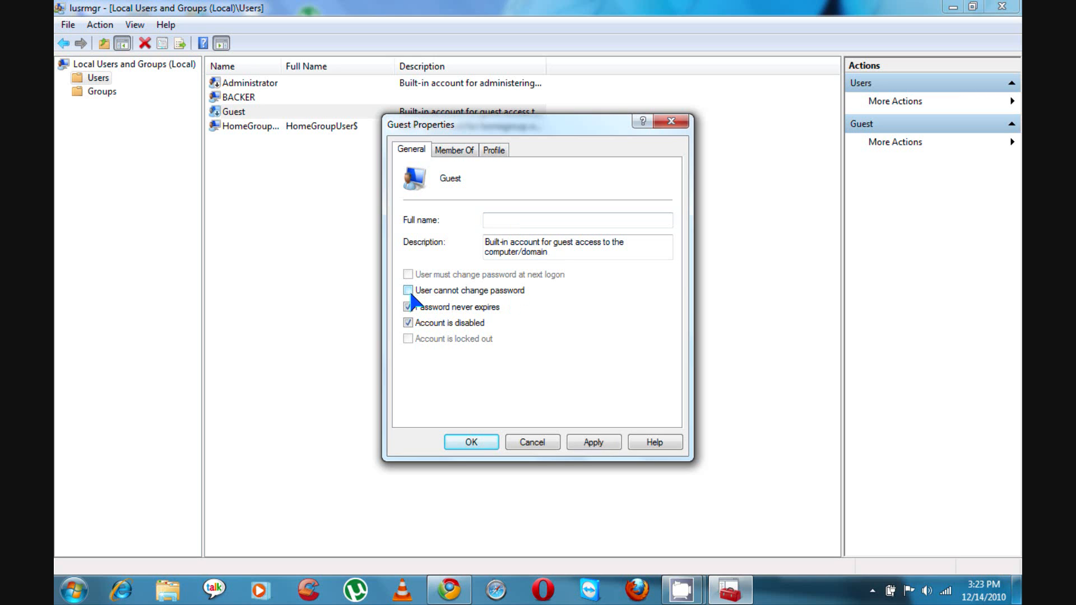
pyautogui.click(408, 290)
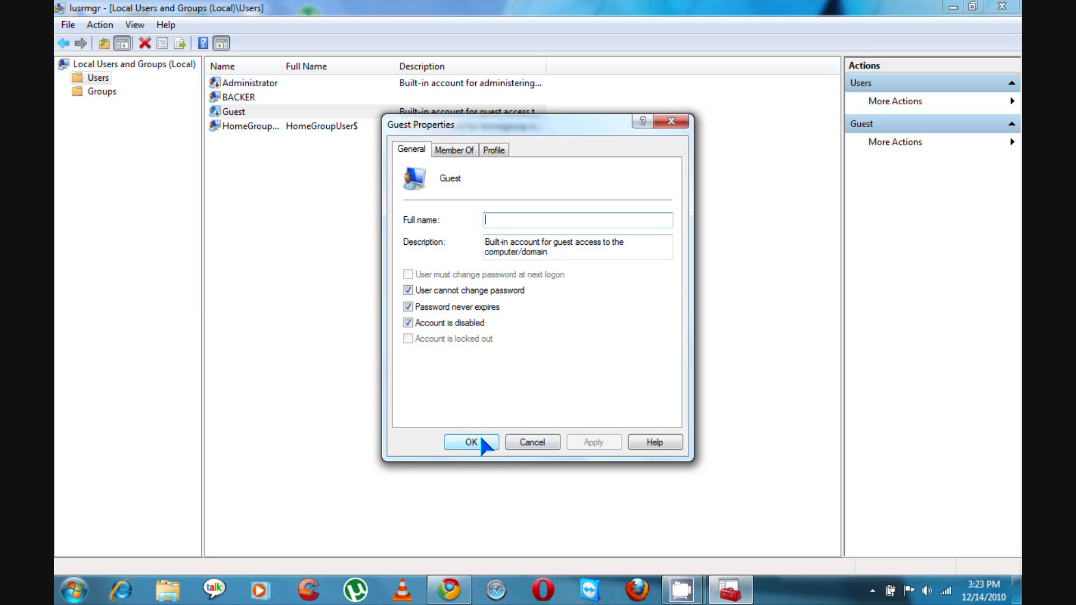
pyautogui.click(470, 443)
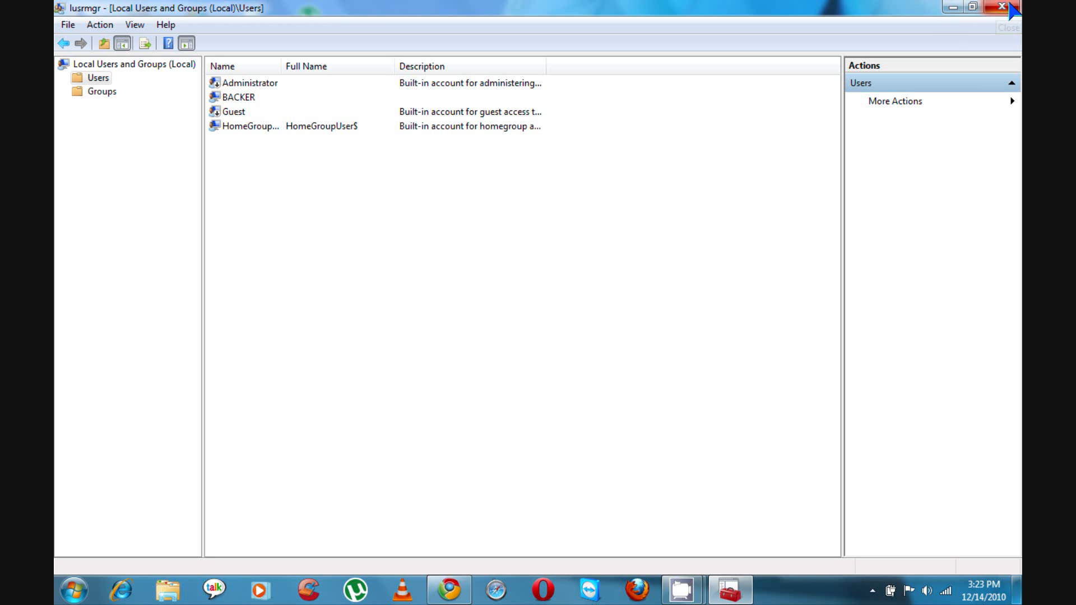
# Close the Local Users and Groups window.
pyautogui.click(1003, 7)
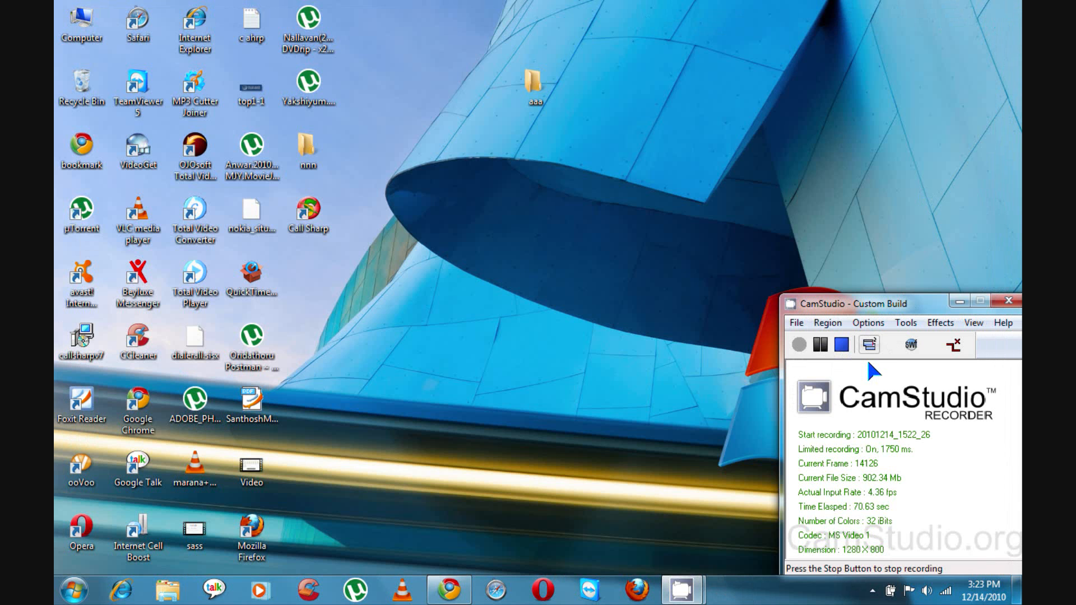